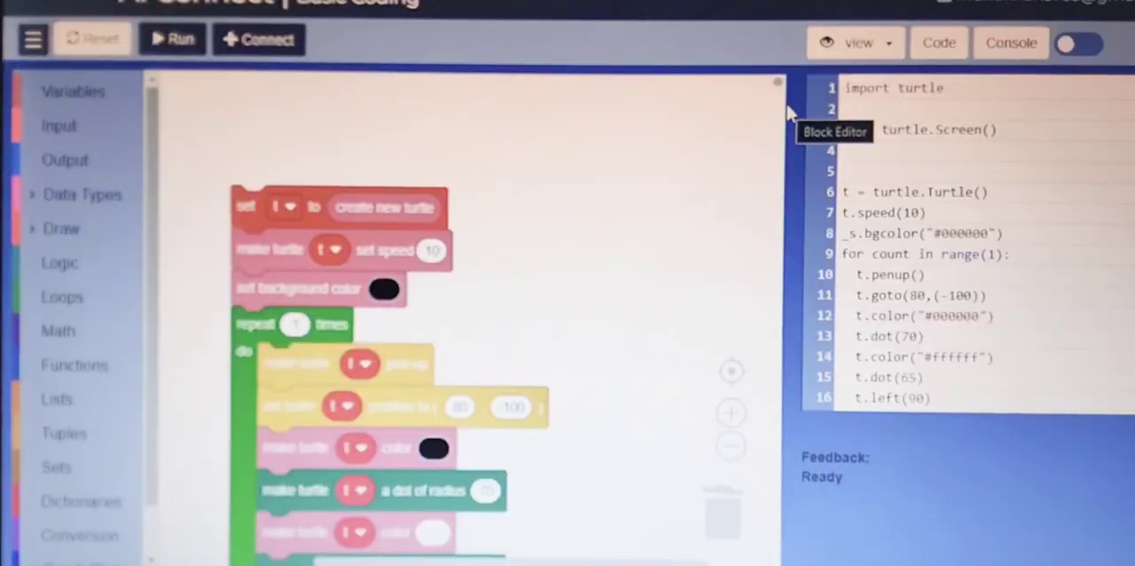
pyautogui.moveTo(723, 172)
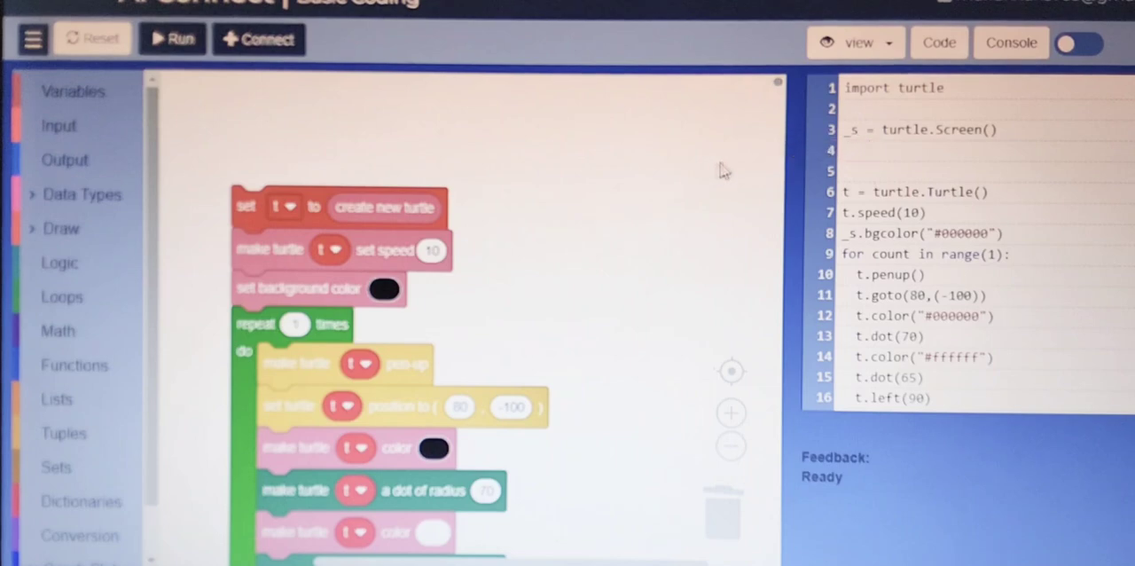
pyautogui.scroll(-3)
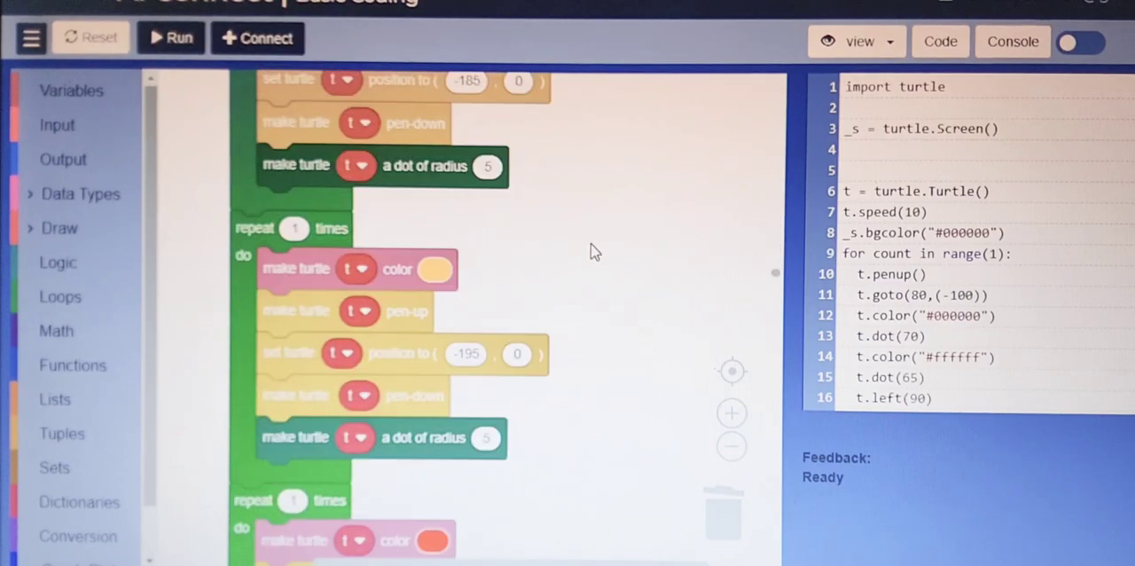
pyautogui.scroll(-3)
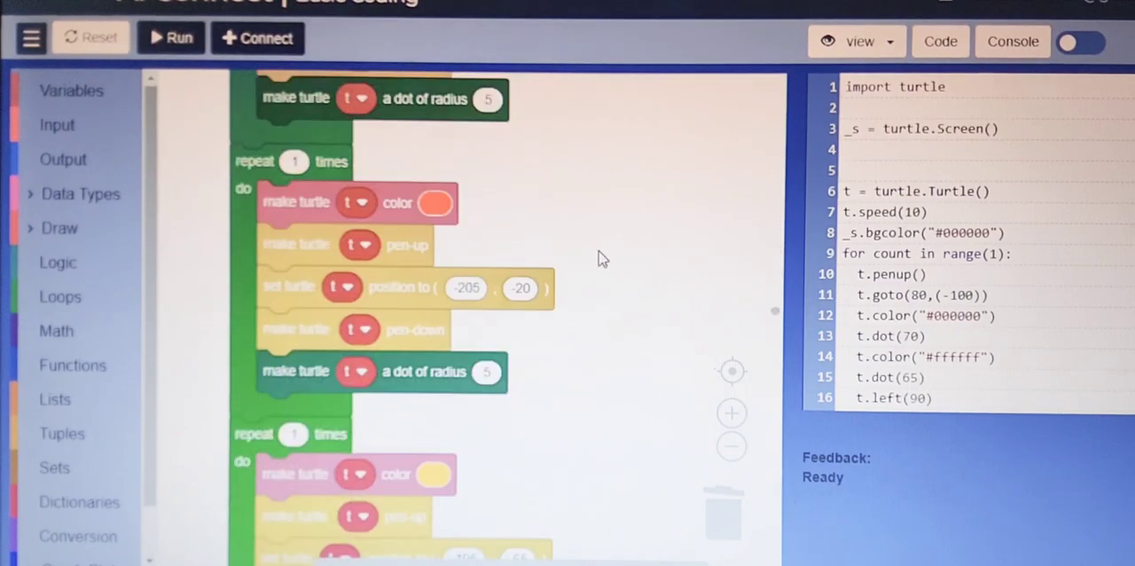